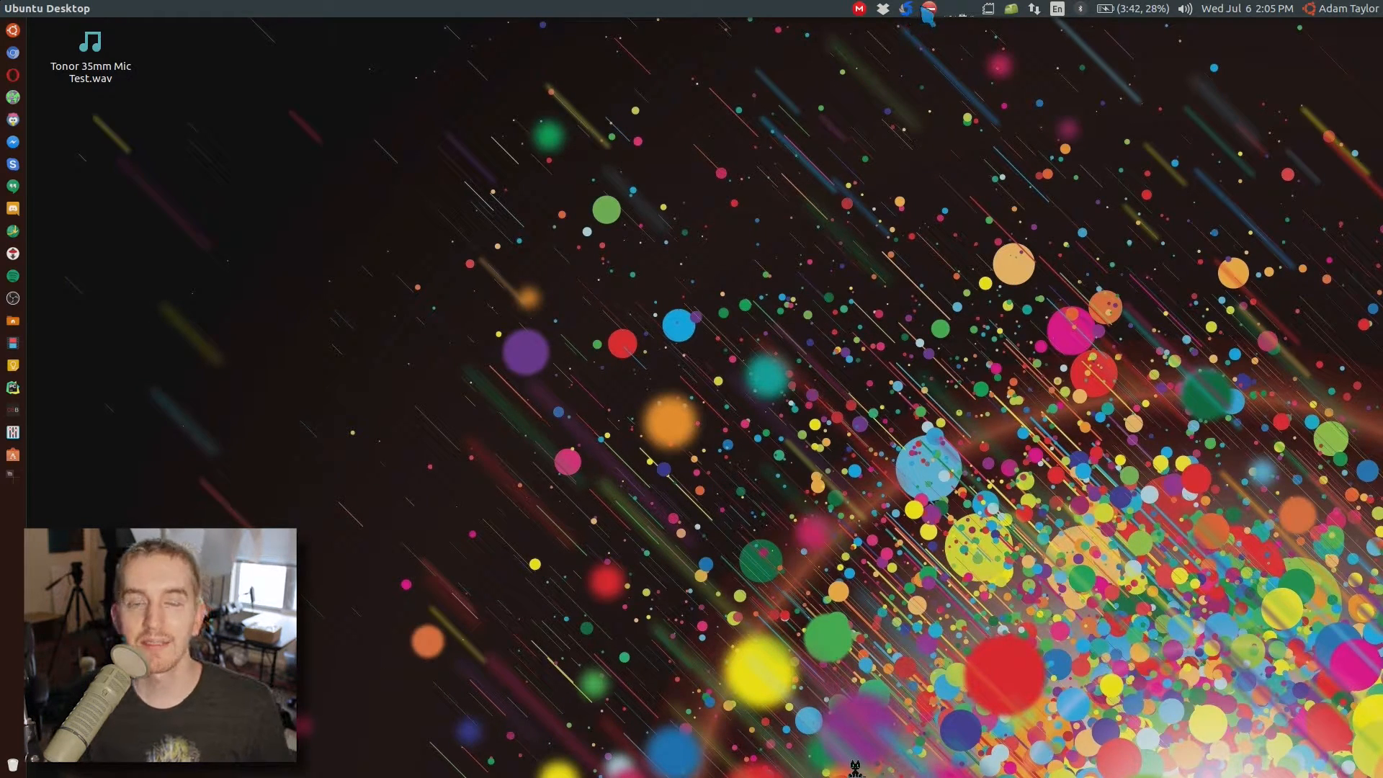
Bring up Ubuntu Software's Updates list showing the pending OS update.
left_click(927, 8)
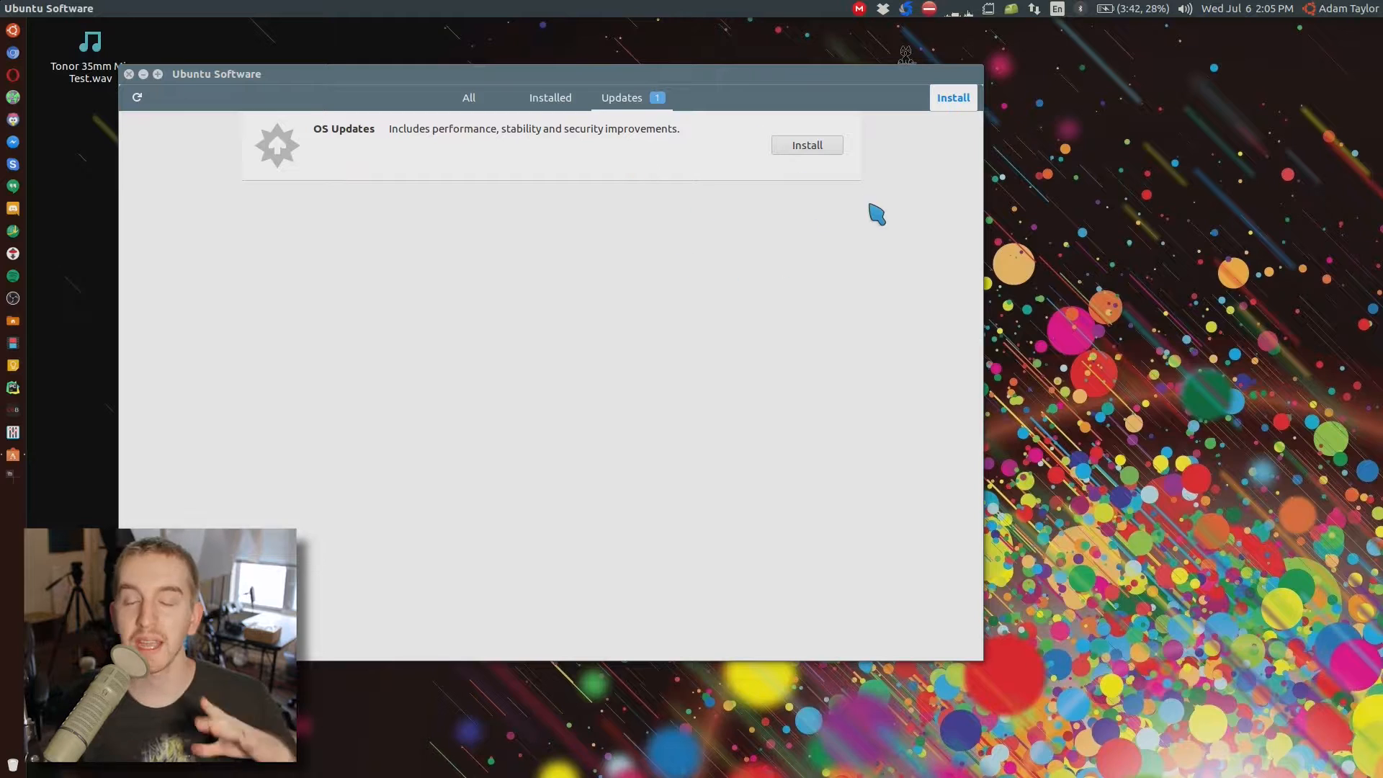
Attempt to install the 49.4 MB of OS updates, hitting the broken package system warning.
left_click(128, 73)
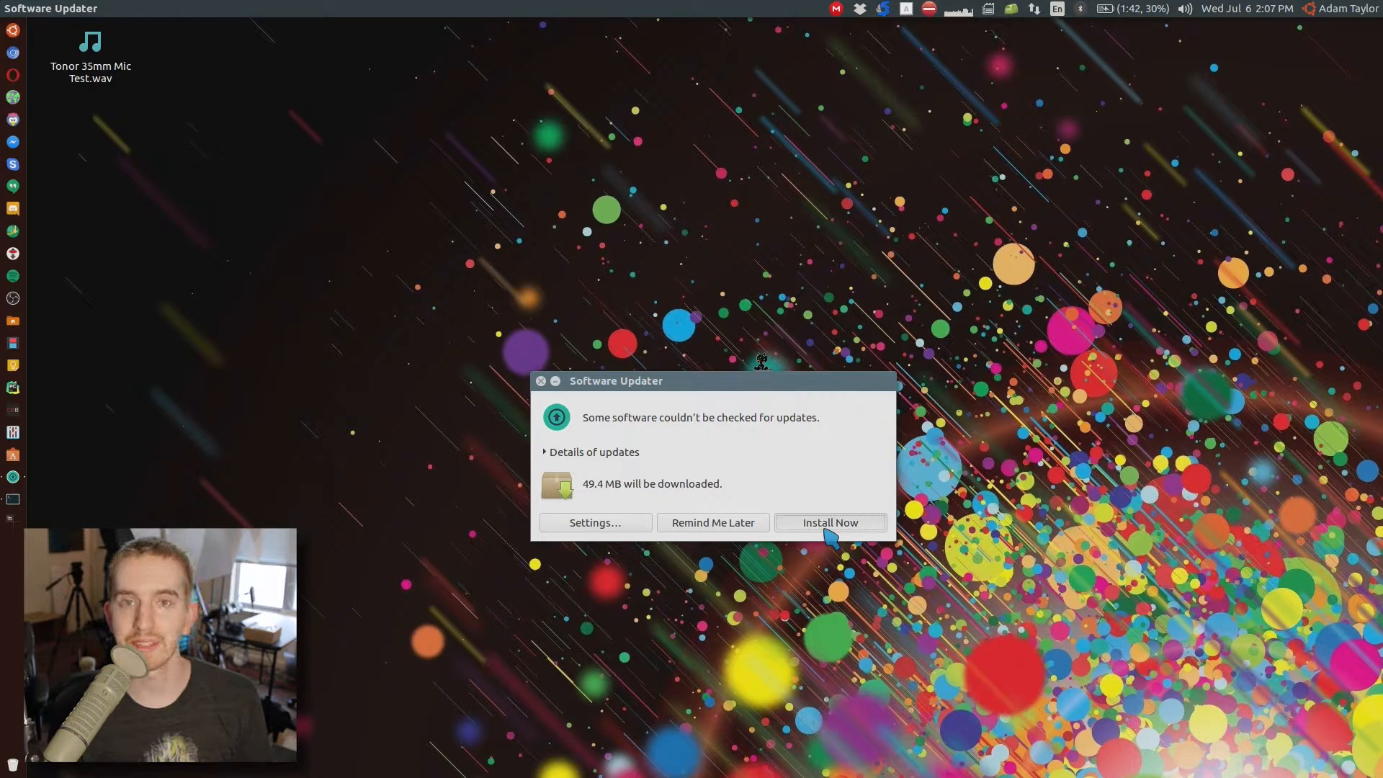
left_click(827, 522)
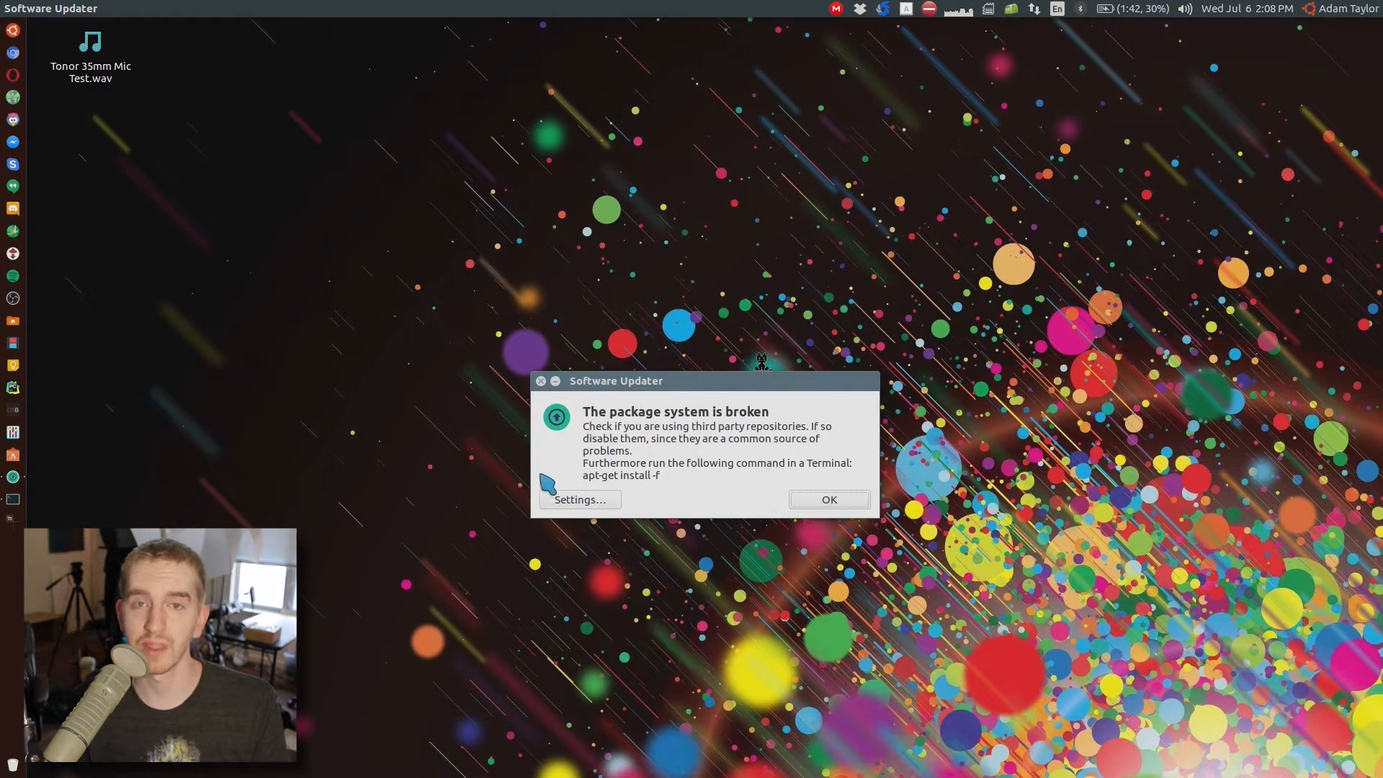
mouse_move(698, 499)
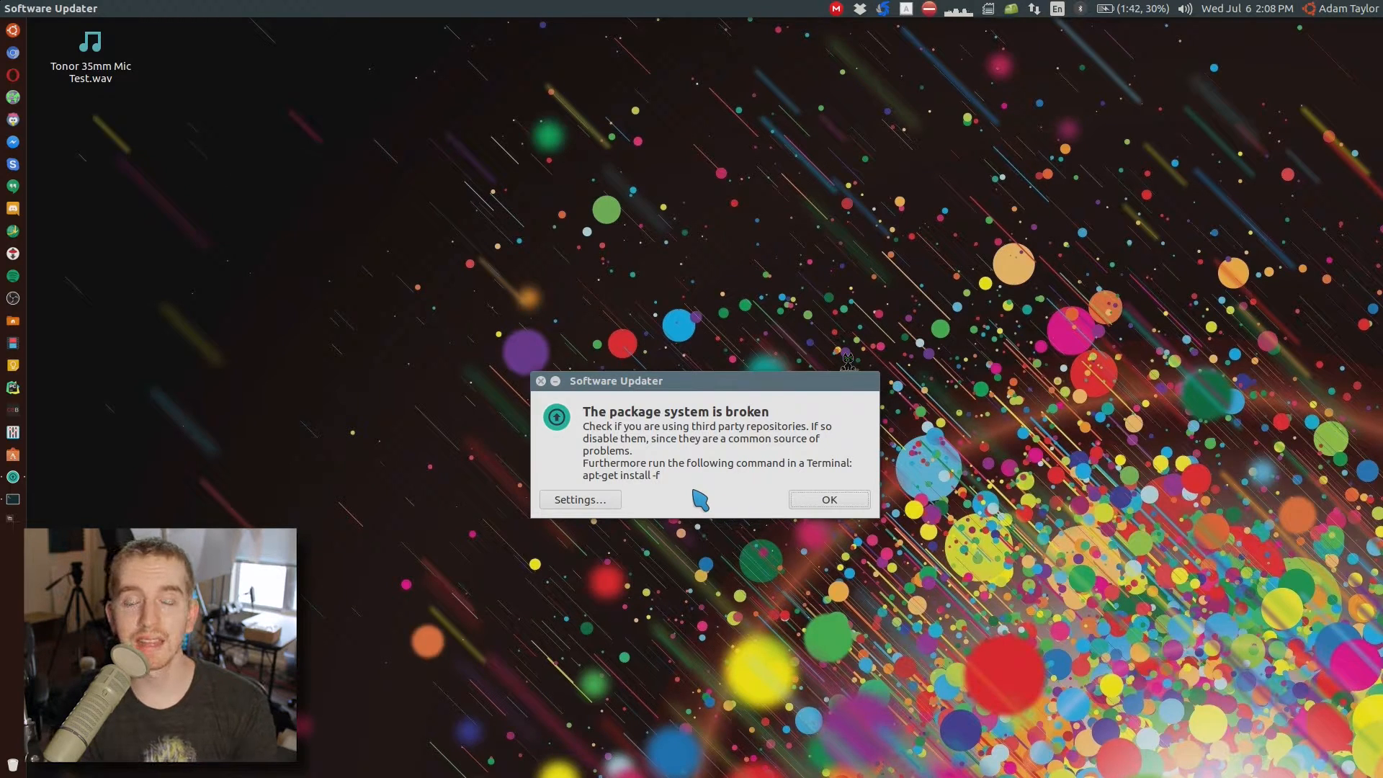
Run sudo apt-get install -f in Yakuake to repair the oxideqt-codecs dependencies, then hide the terminal.
key("F12")
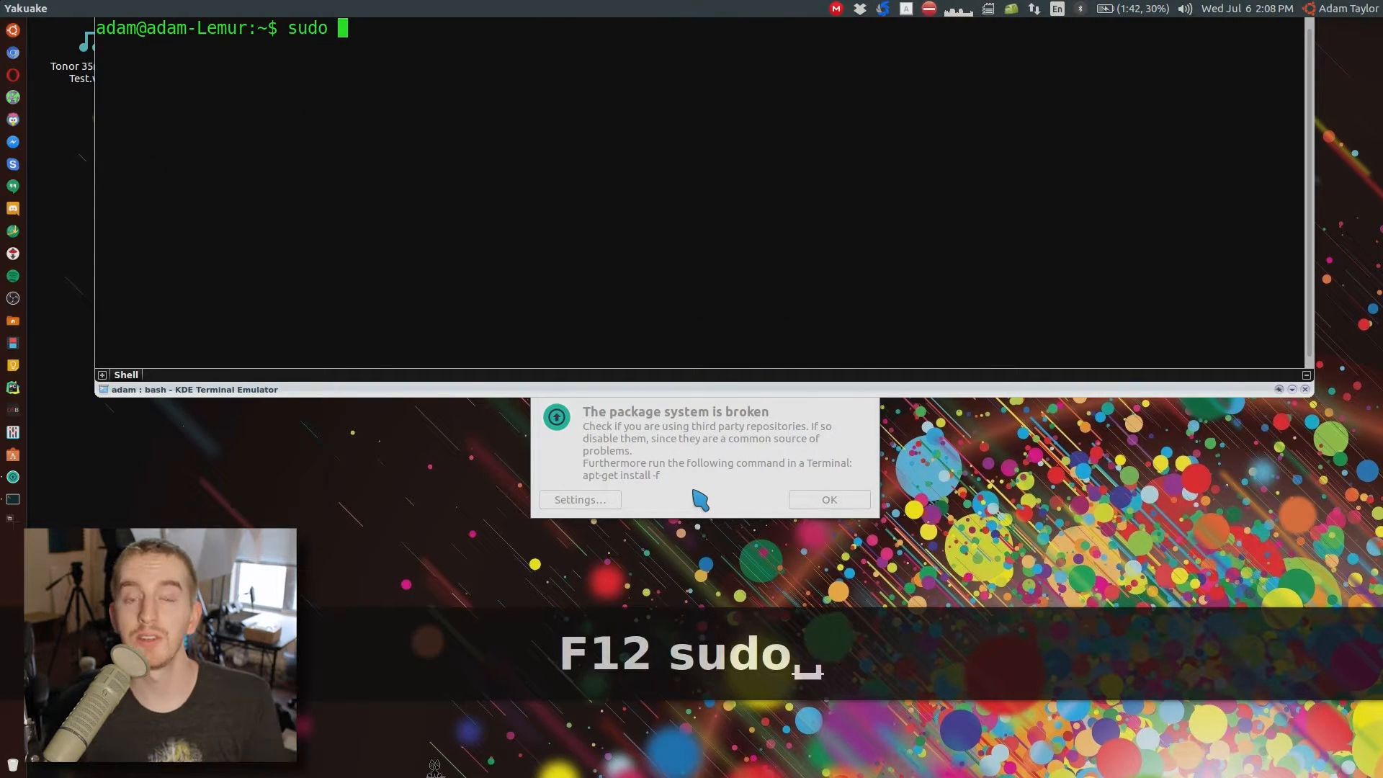
type("apt-get install")
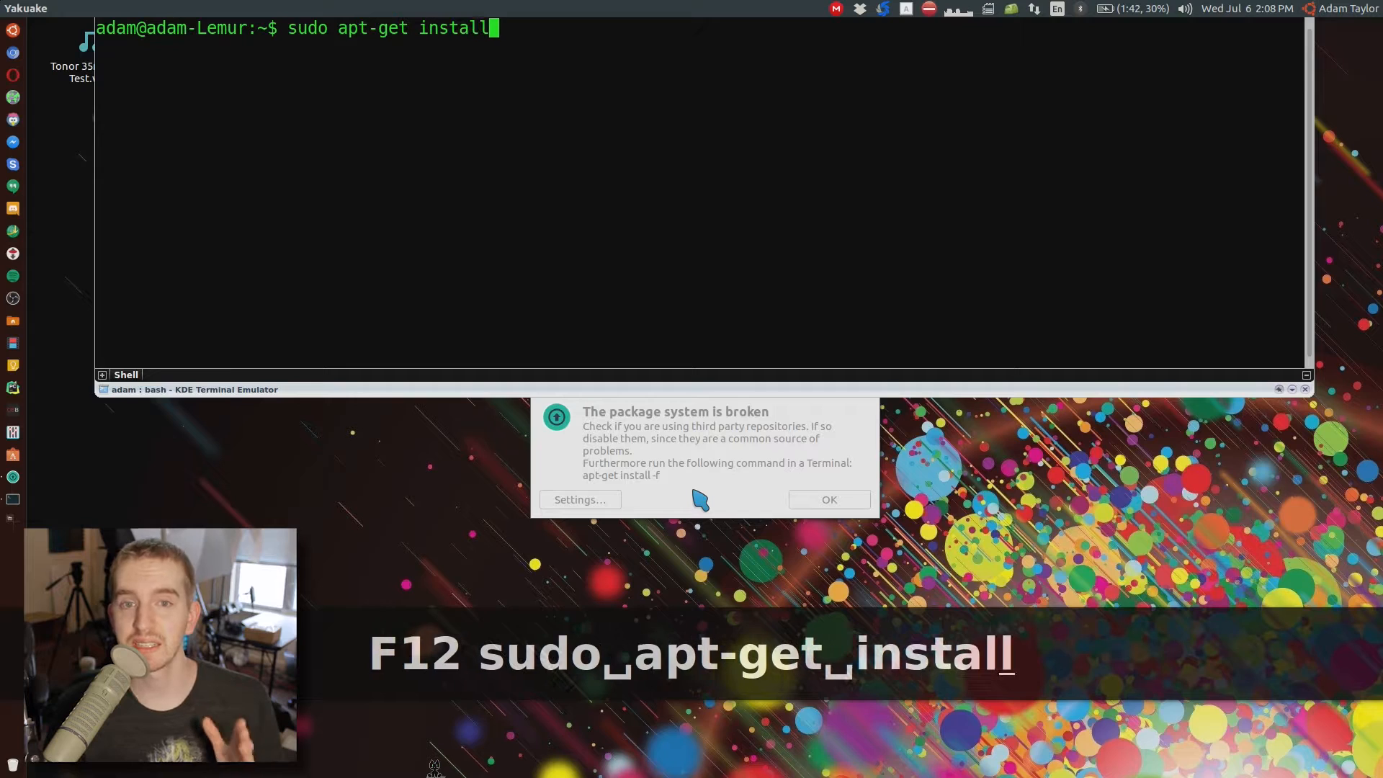
key("Return")
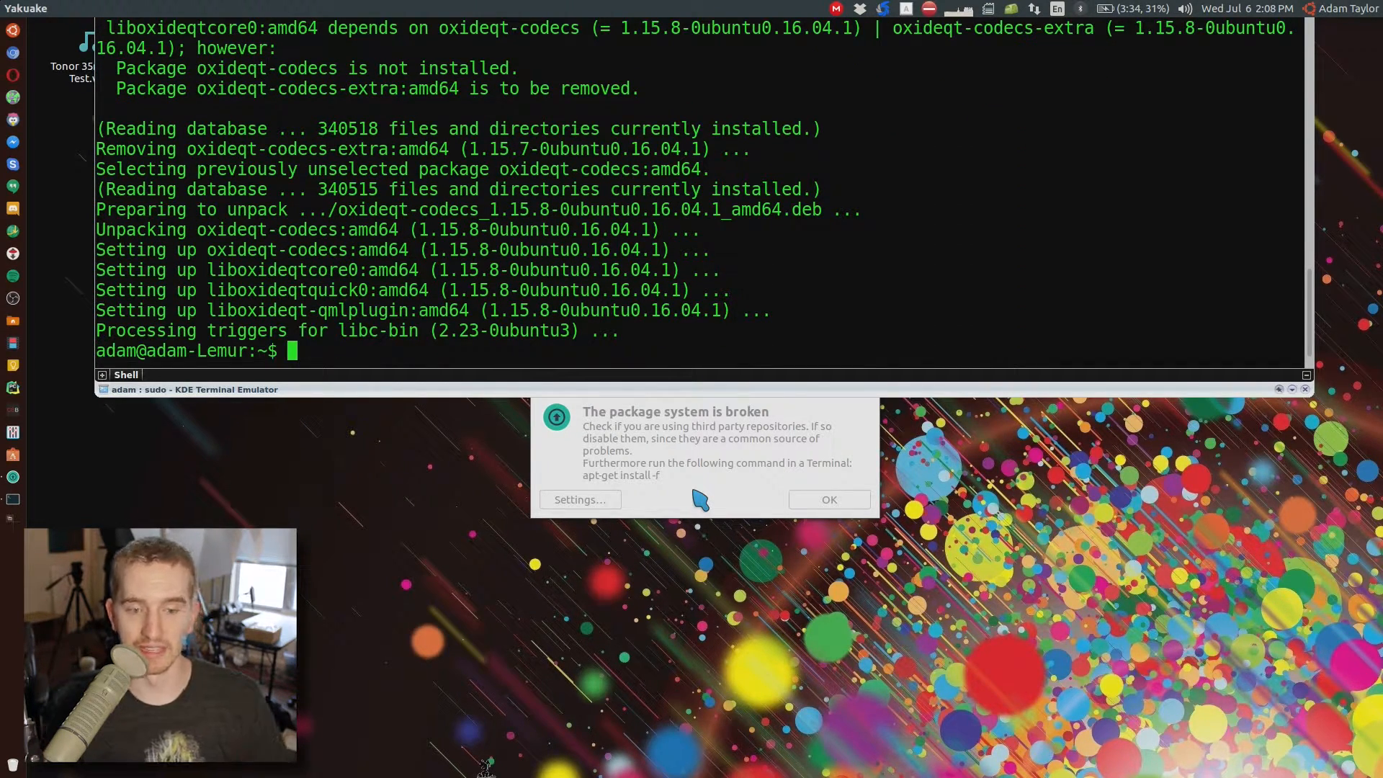
key("F12")
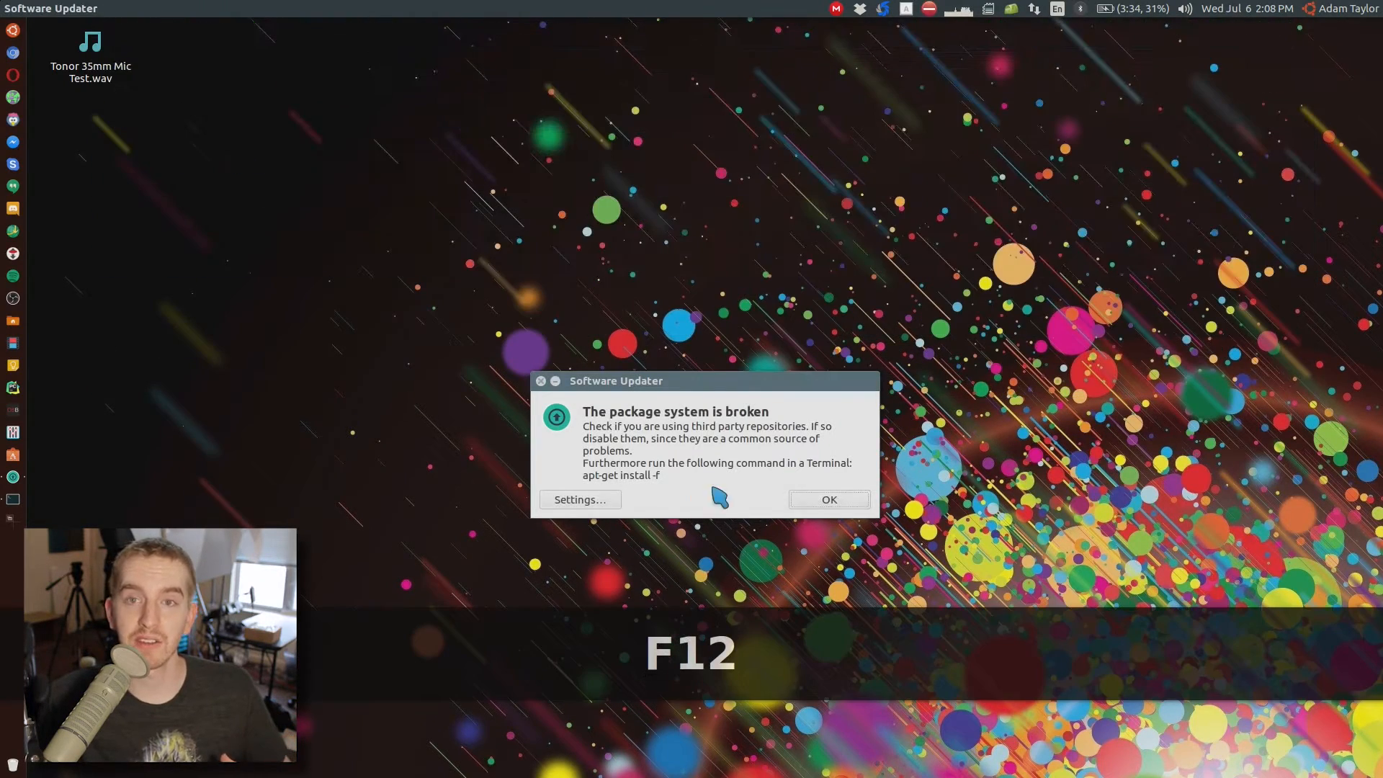
Run sudo apt-get update in Yakuake to refetch package lists from the configured PPAs.
key("F12")
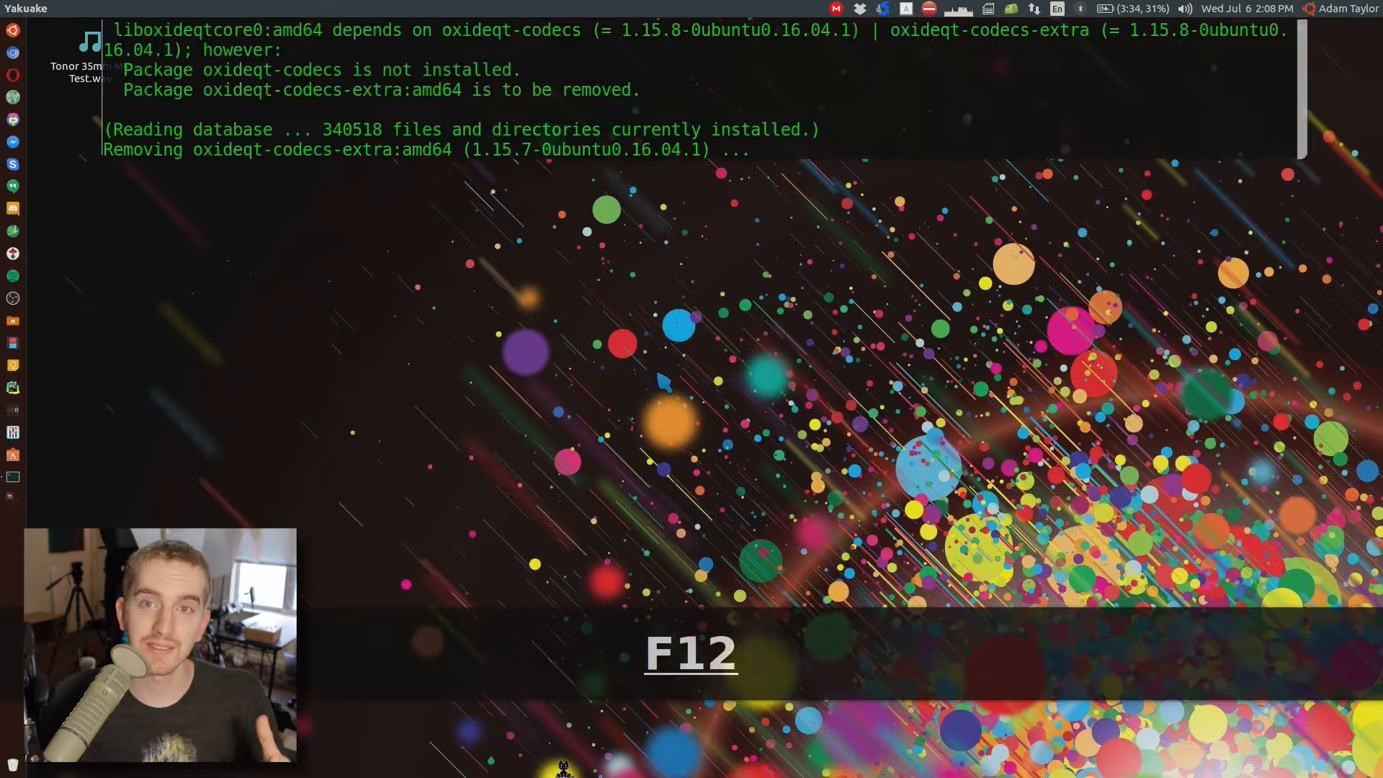
type("sudo apt-ge")
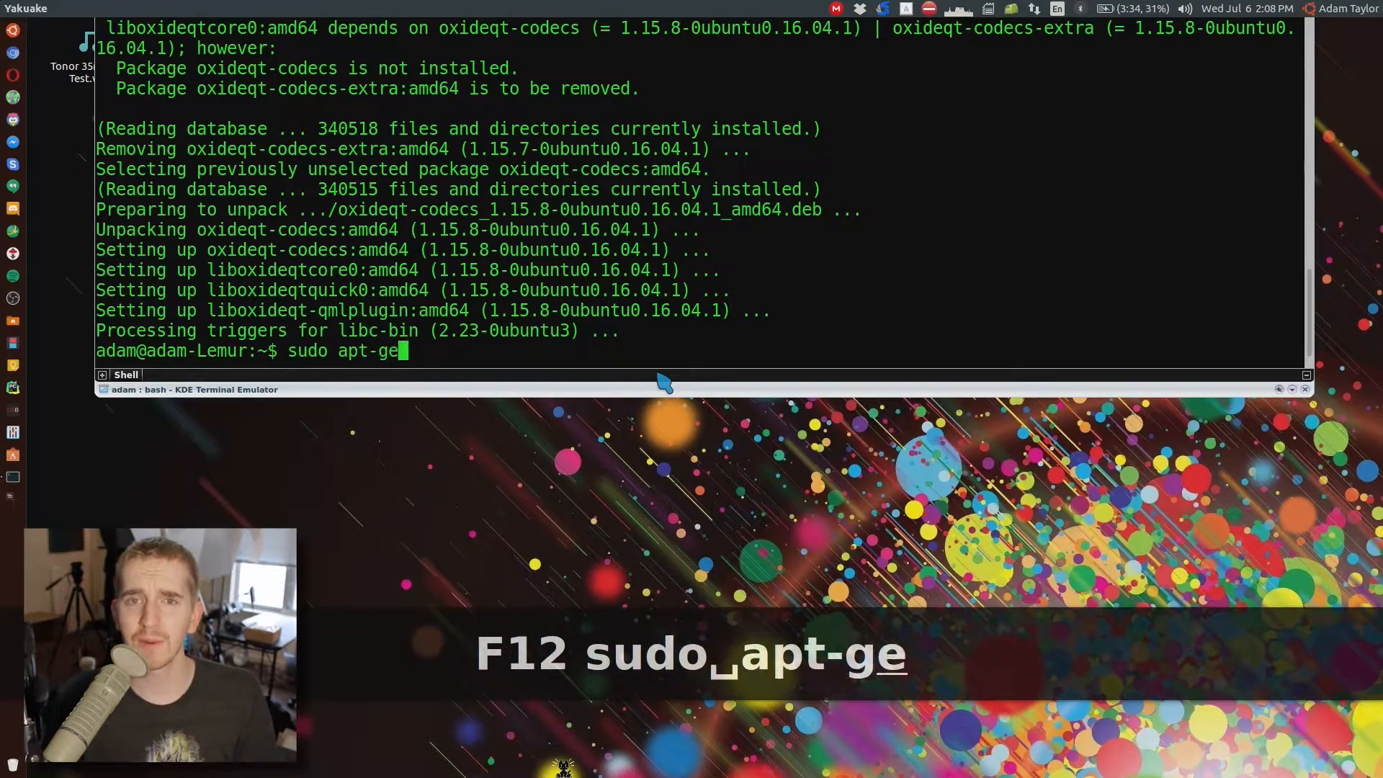
key("Return")
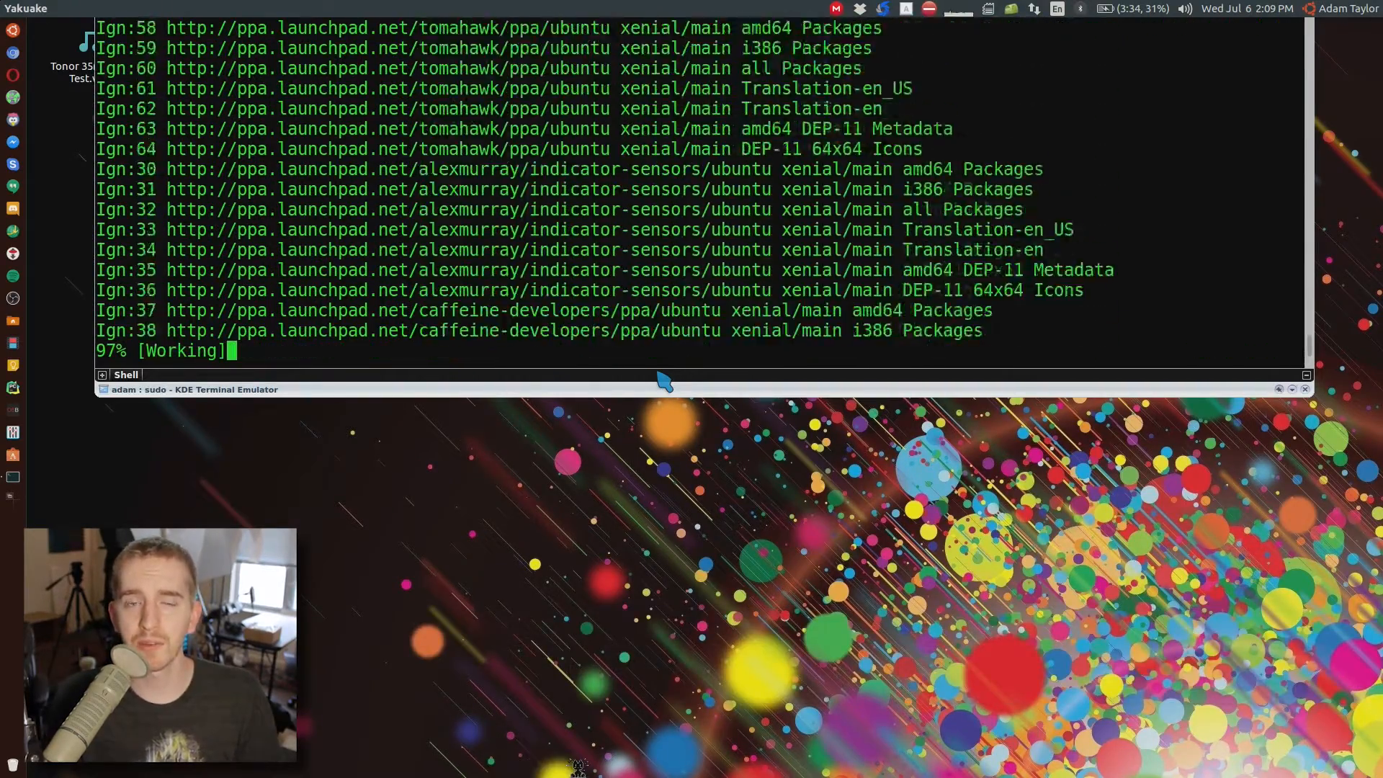